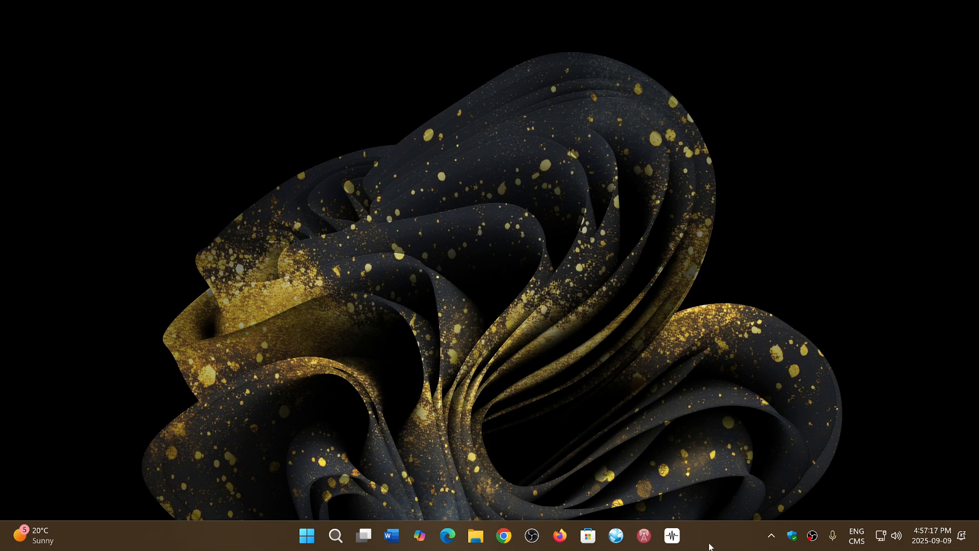
mouse_move(306, 535)
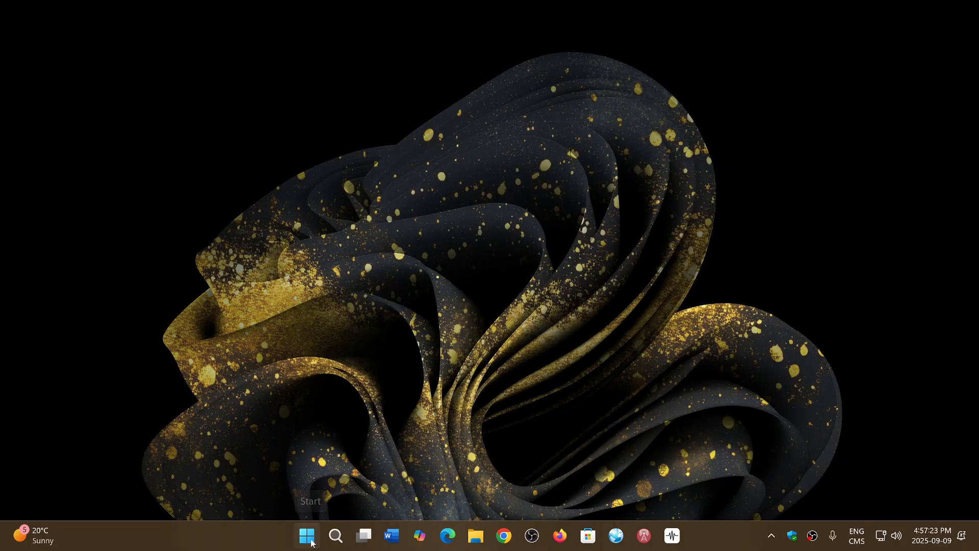
Launch the Settings app from the Start menu's pinned apps.
left_click(307, 535)
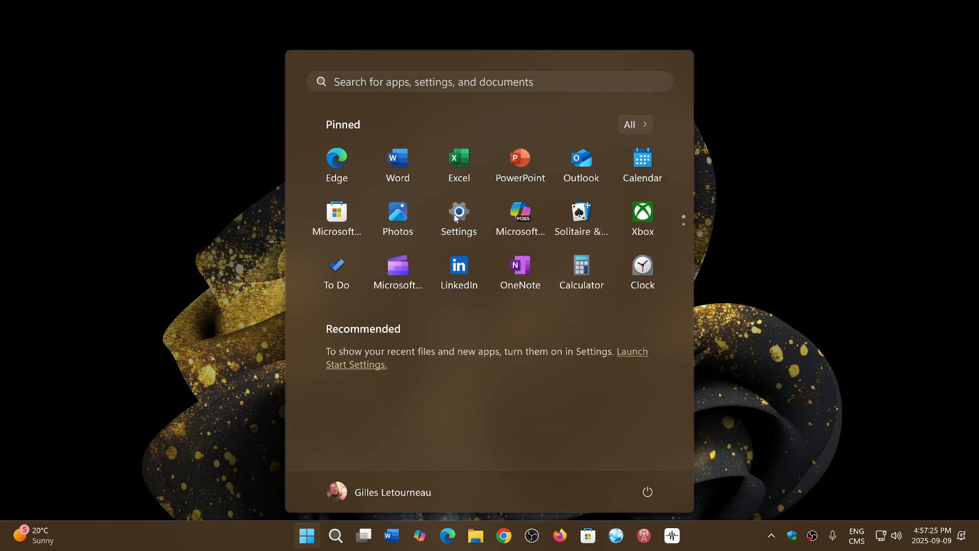
left_click(458, 212)
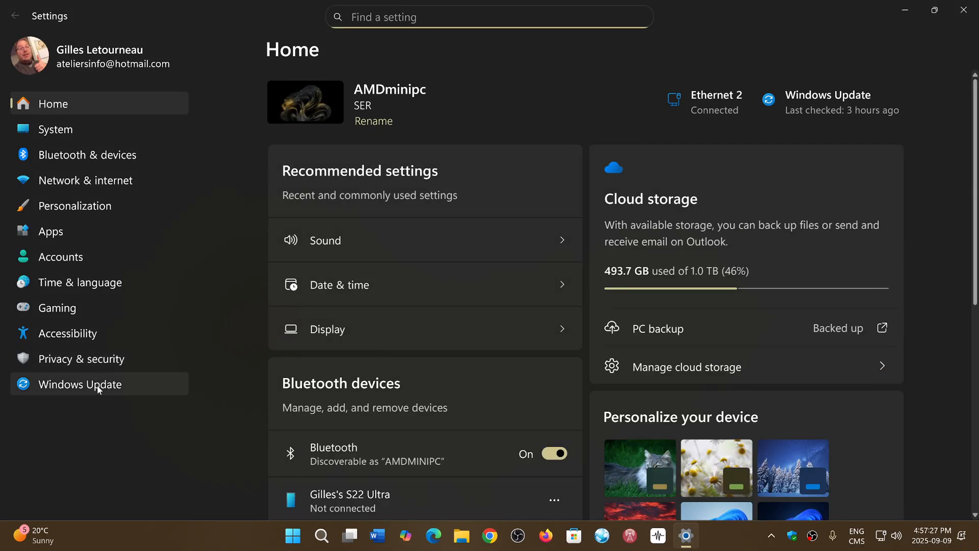
Open Windows Update and view its Update history of installed quality updates.
left_click(80, 384)
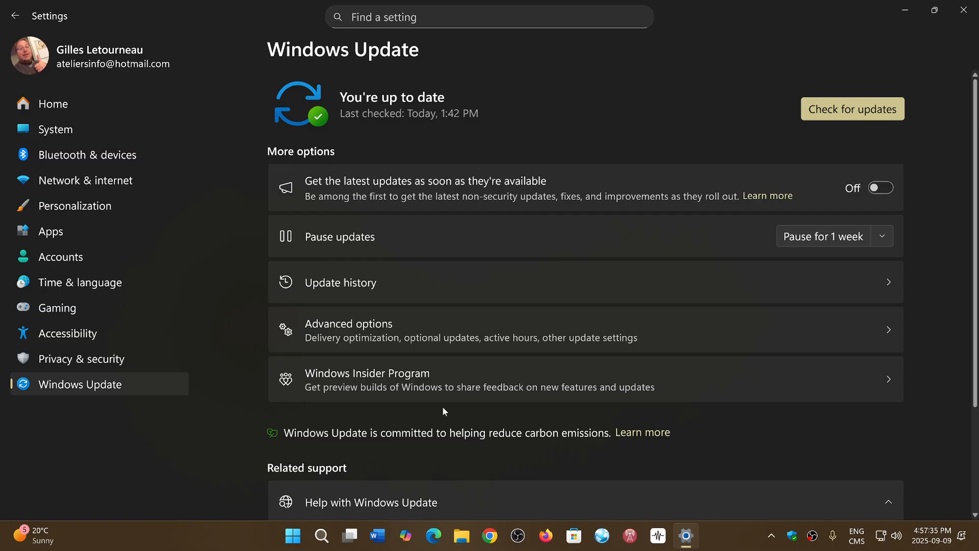
mouse_move(719, 449)
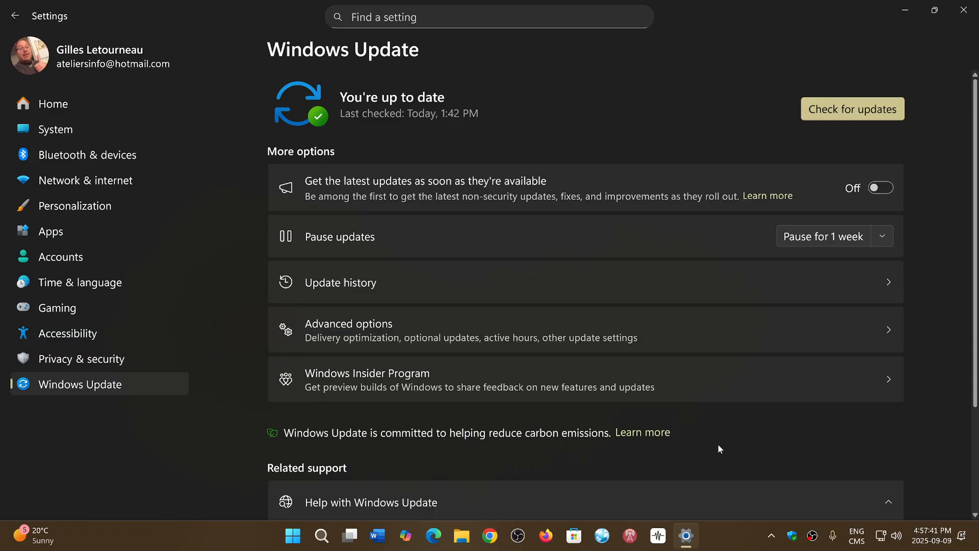
mouse_move(884, 484)
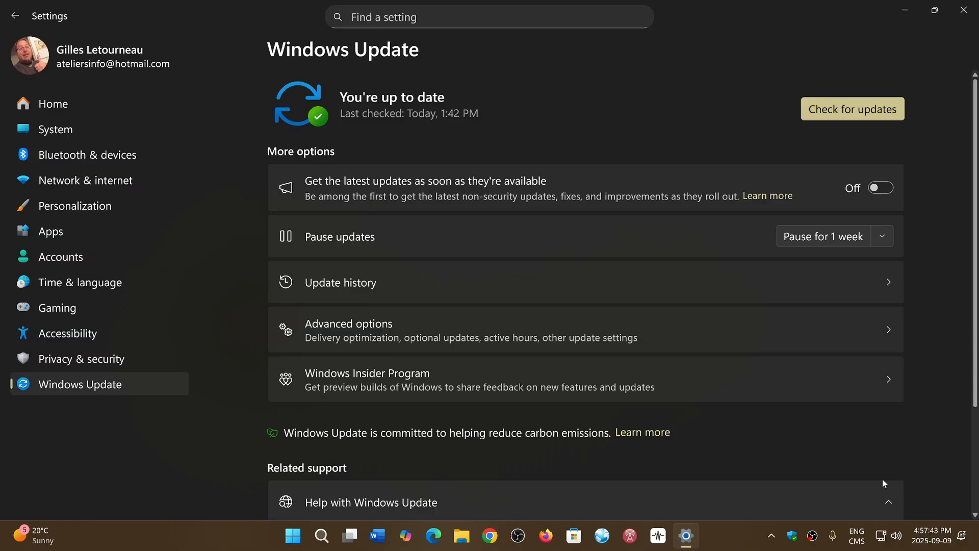
mouse_move(518, 322)
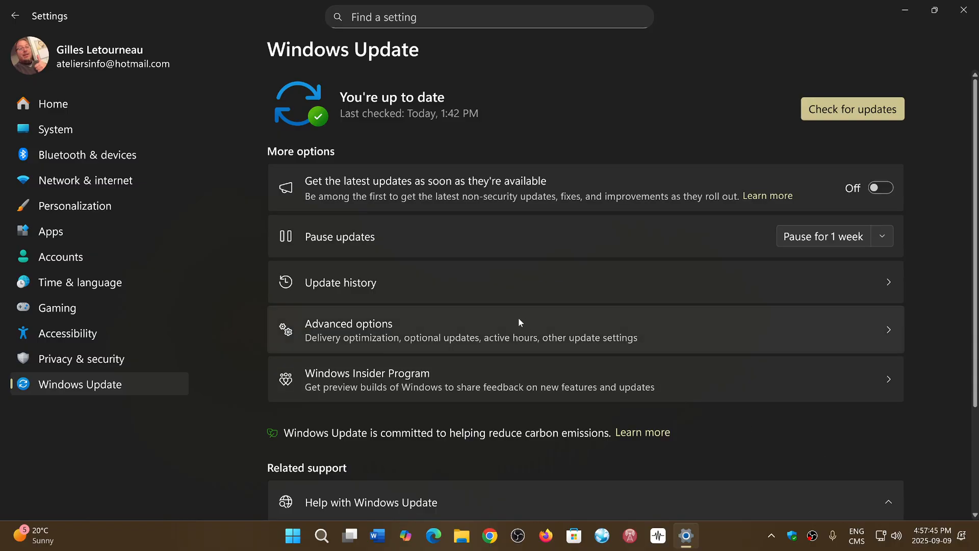
left_click(340, 282)
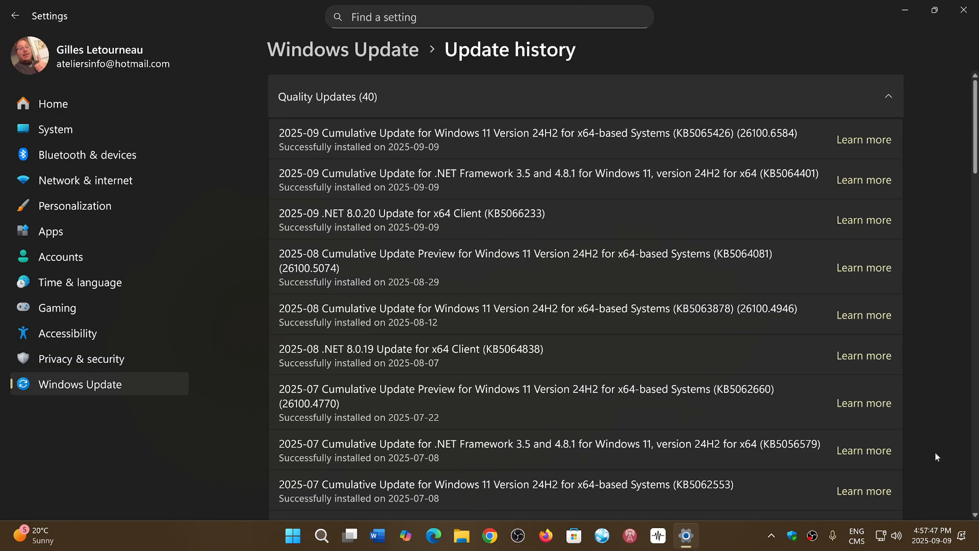